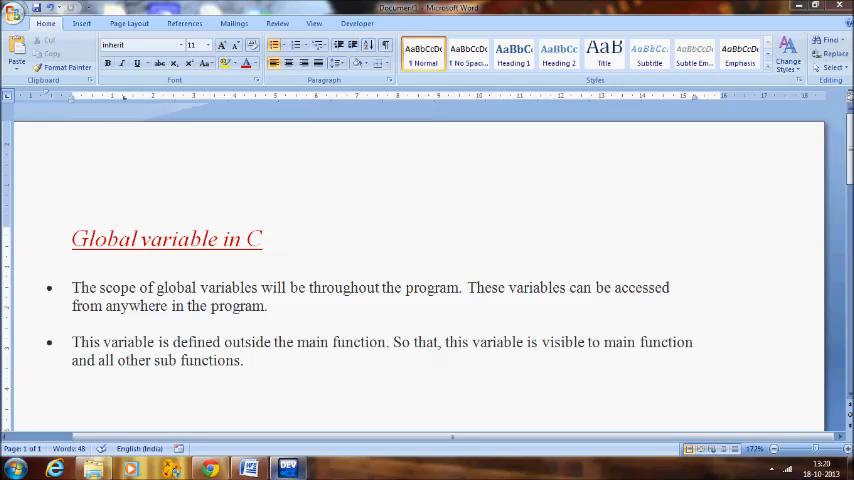
Switch from the Word notes to the empty Dev-C++ code editor.
click(288, 468)
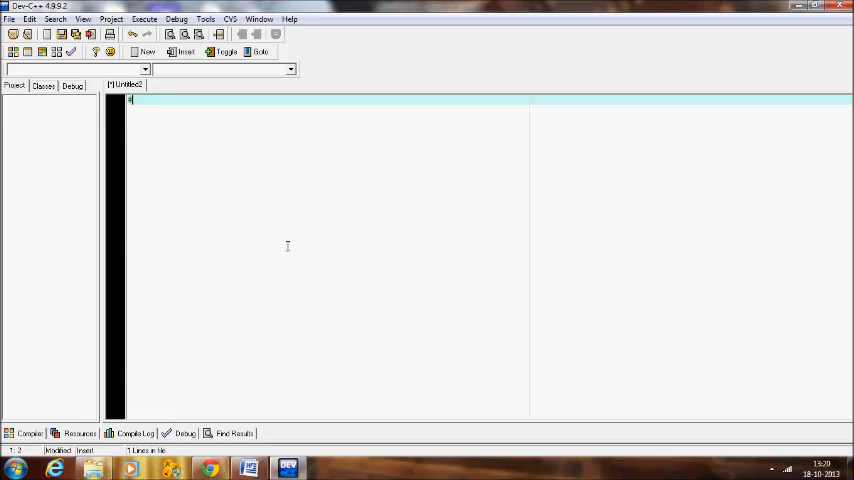
Write #include <stdio.h> and the global declarations int m,n; and int a,b;.
text(#include <std)
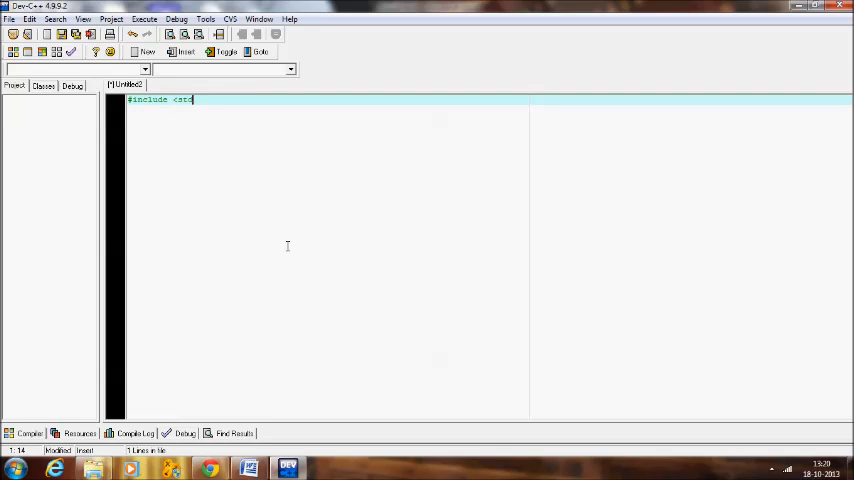
text(io.h>)
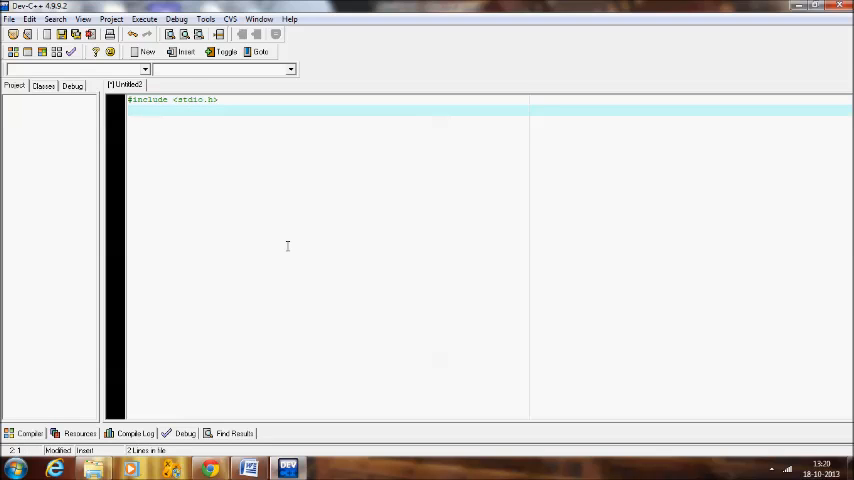
text(int)
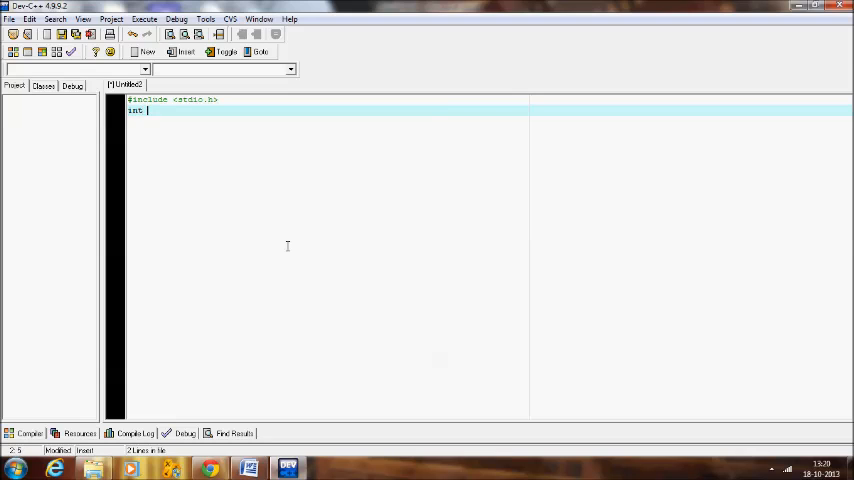
text(m,n;)
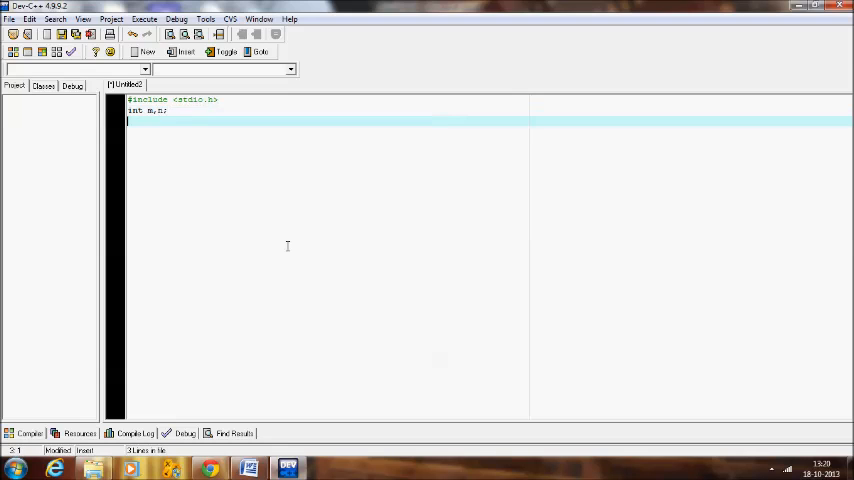
text(int a)
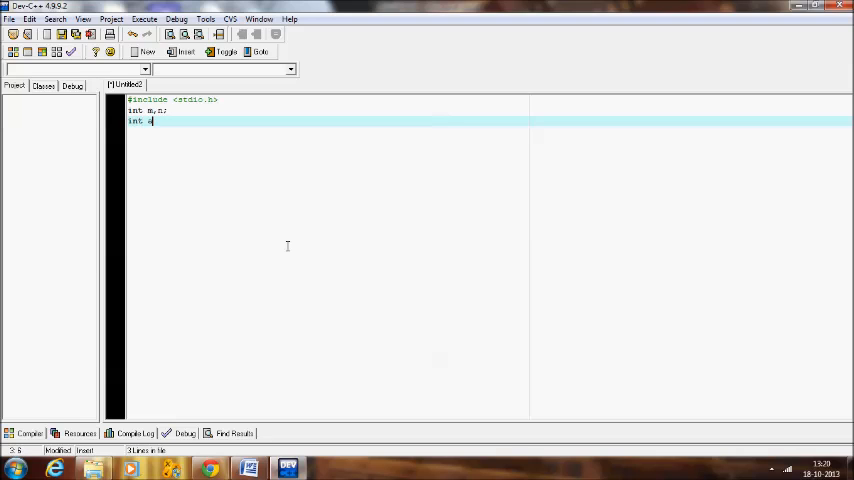
text(,b;)
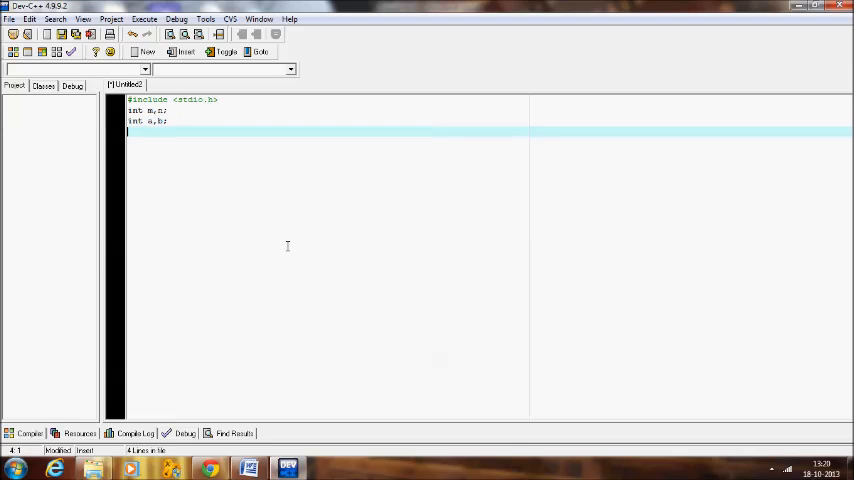
Add an empty main() and begin a test() function with its opening brace.
text(main()
text({)
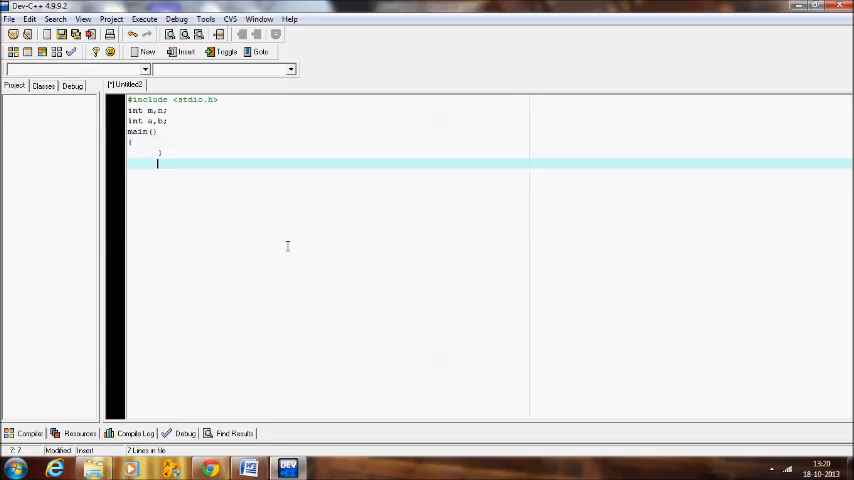
text(test)
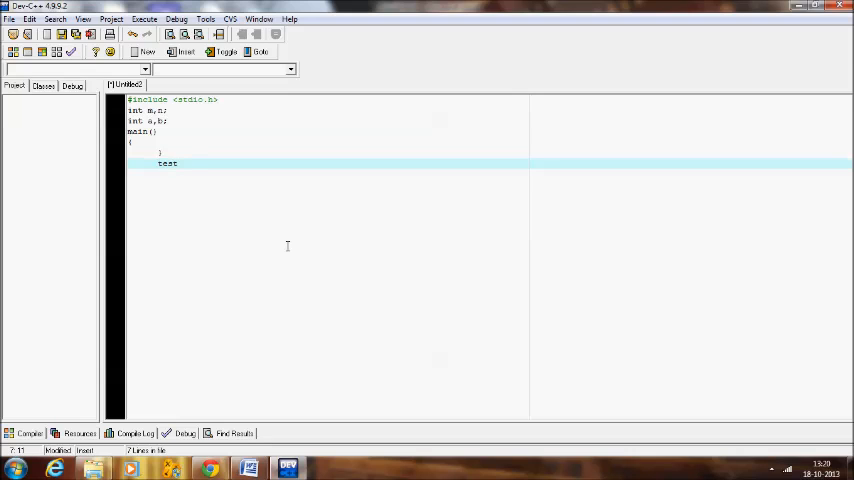
text(())
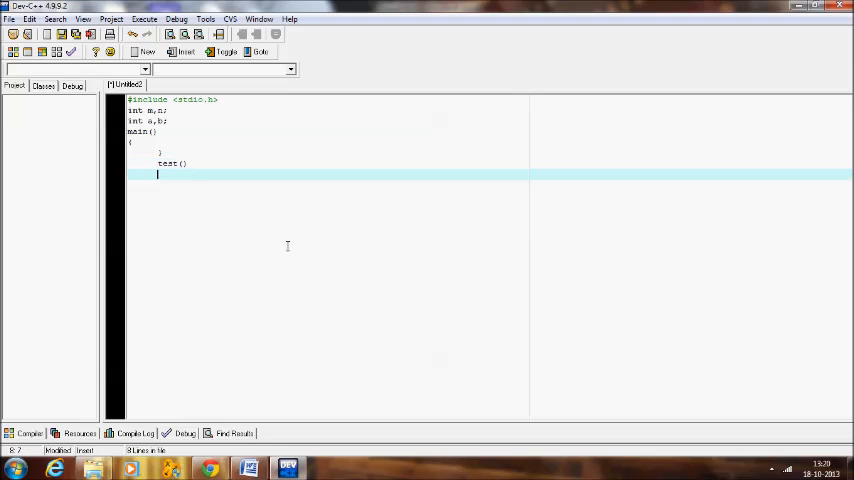
text({)
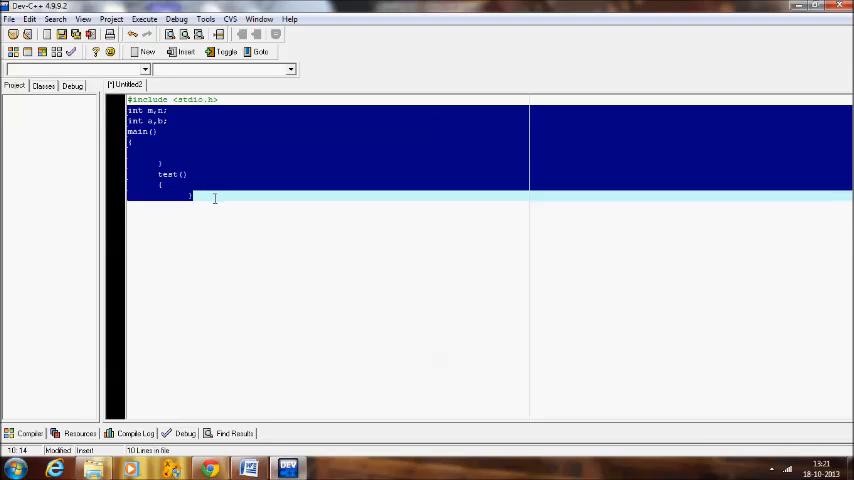
Delete the draft and declare globals int m=50, n=30; below the include.
key(Delete)
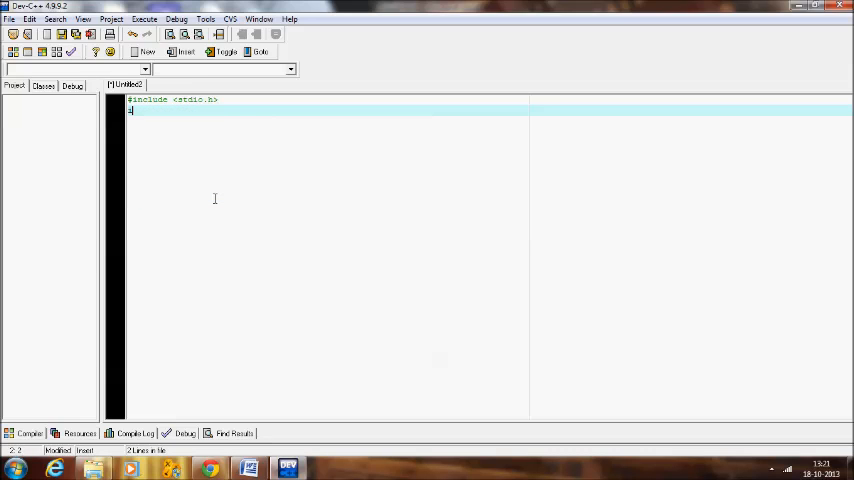
text(int m)
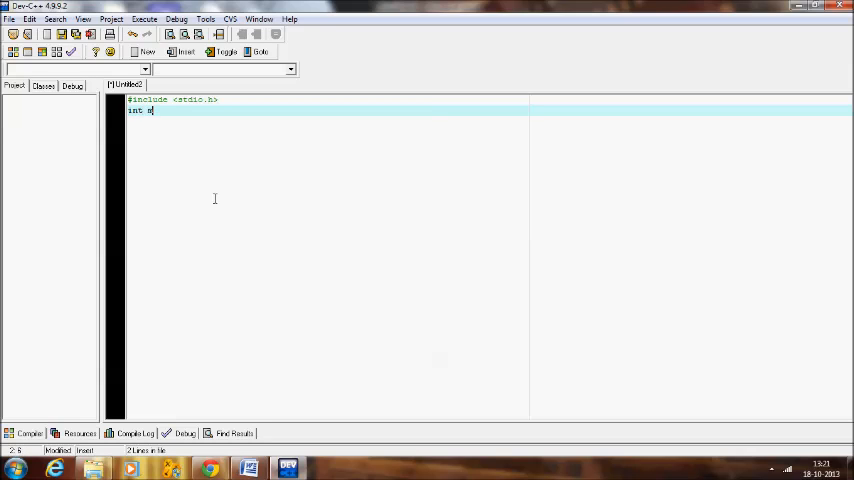
text(m)
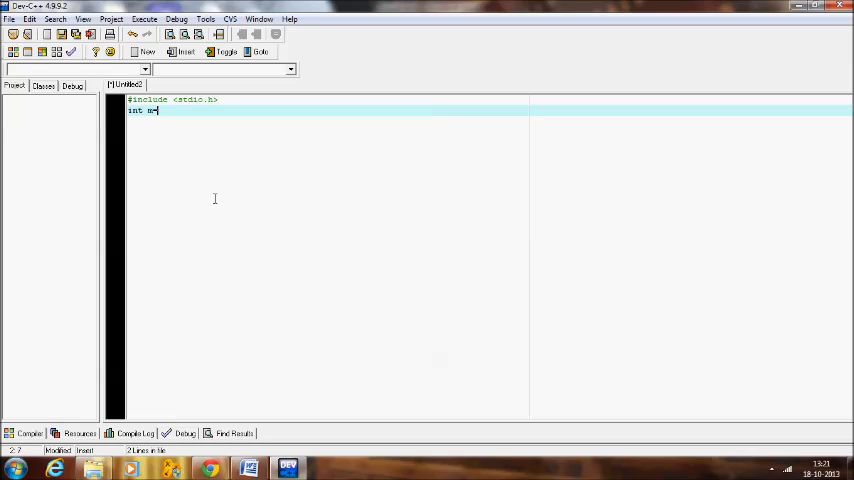
text(50)
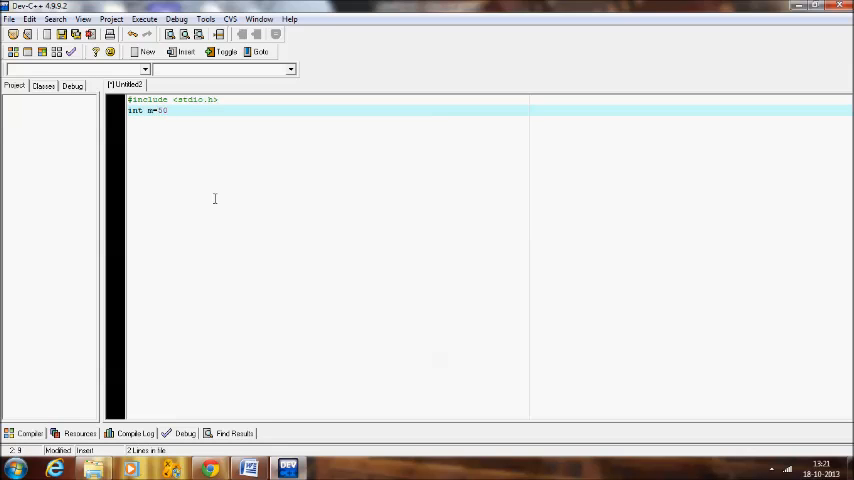
text(,;)
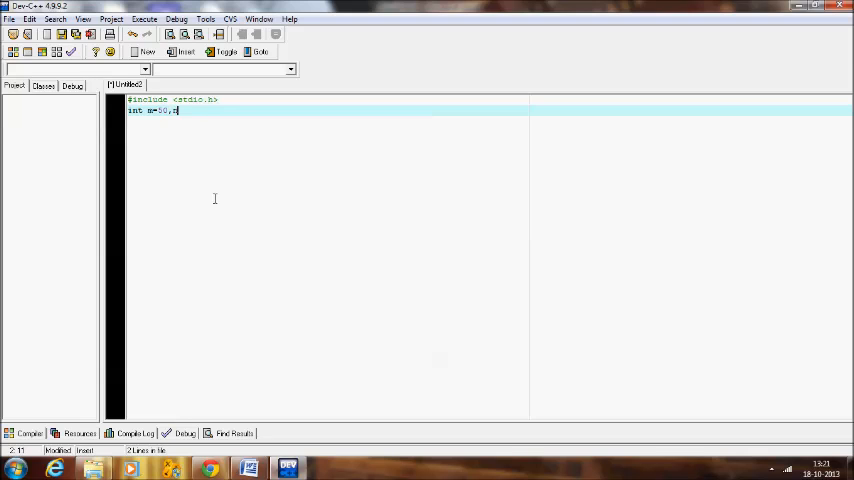
text(n=)
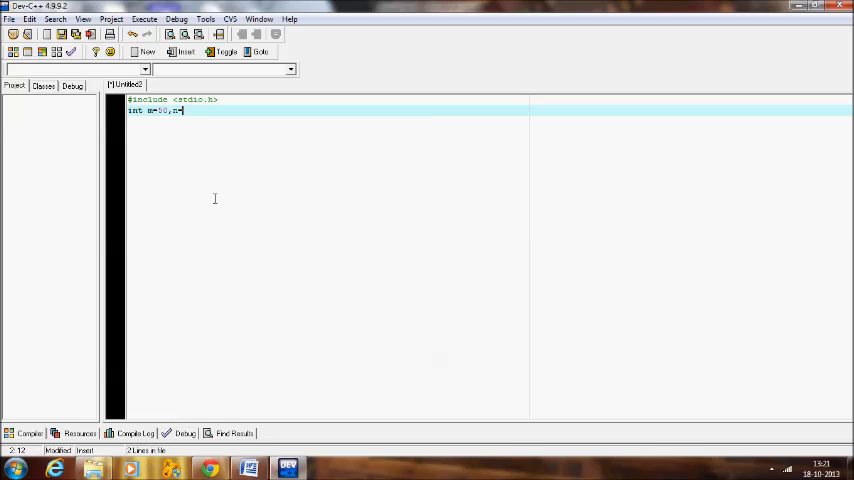
text(30;)
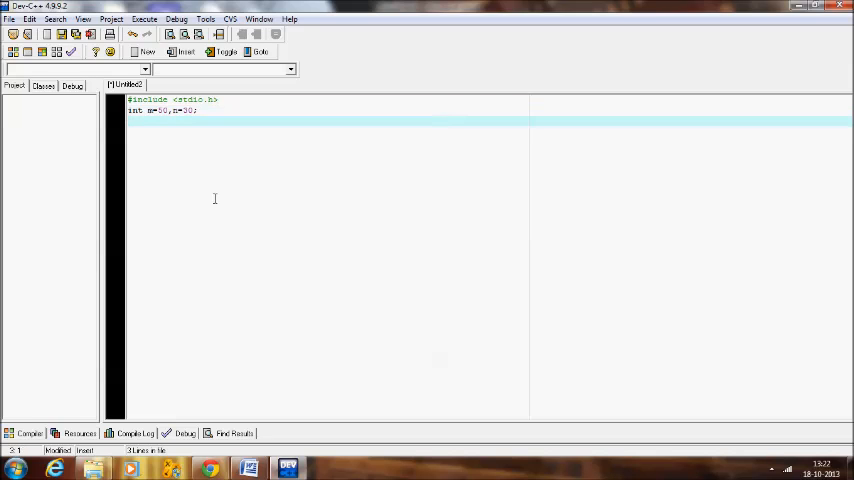
Declare the second global line int a=10, b=20;.
text(int)
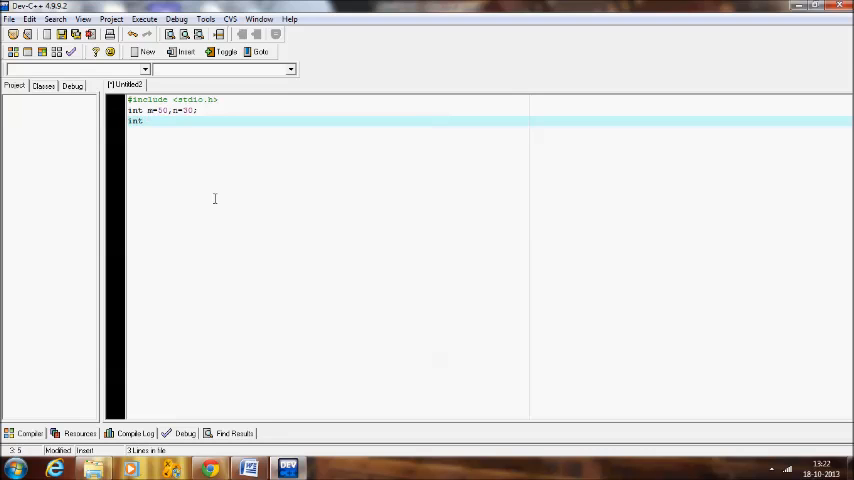
text(b=)
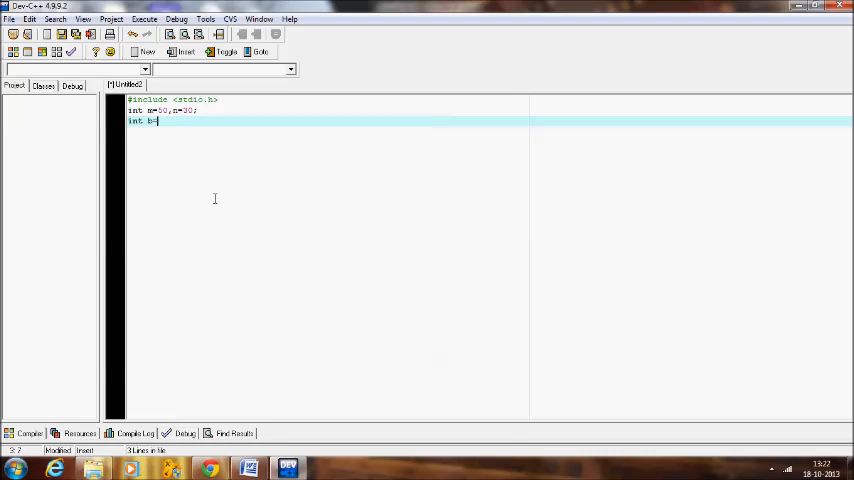
text(10)
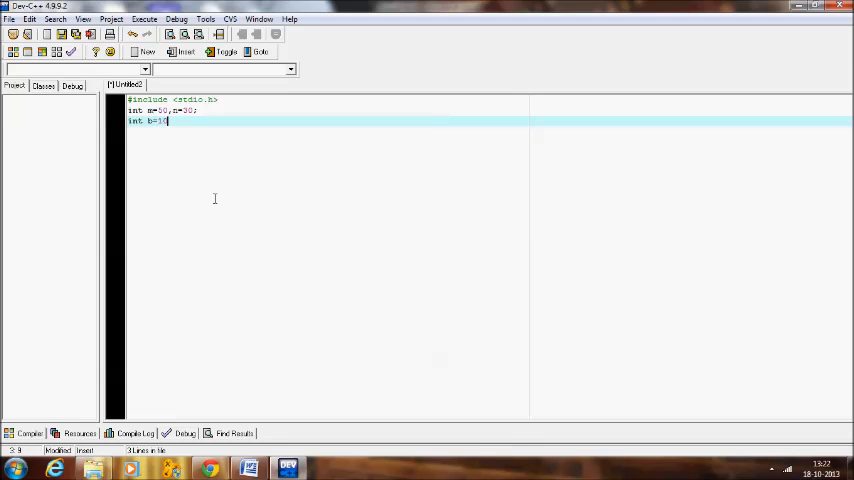
text(,)
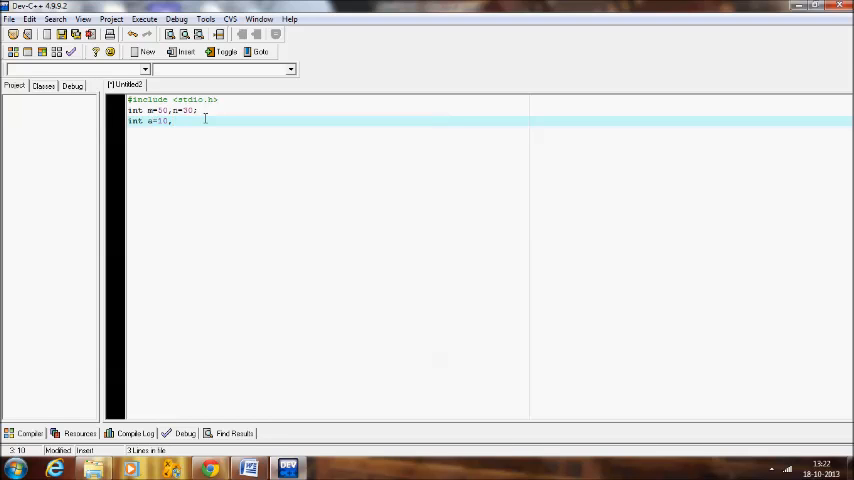
text(b=8)
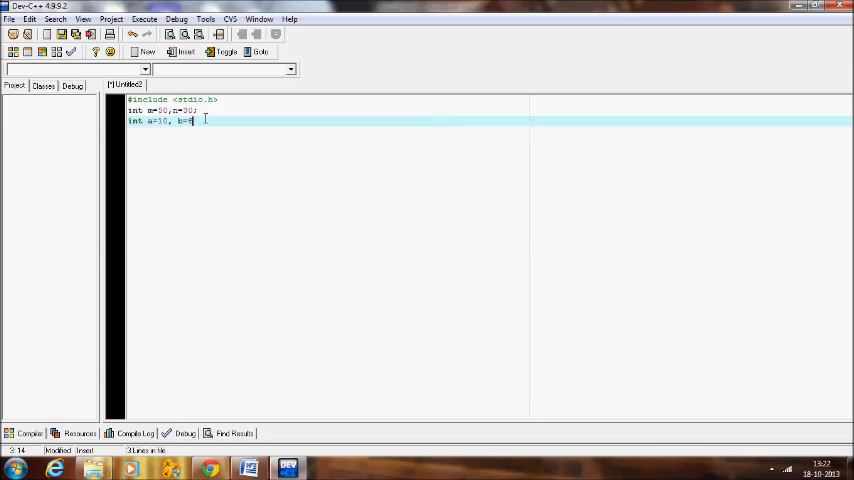
text(0;)
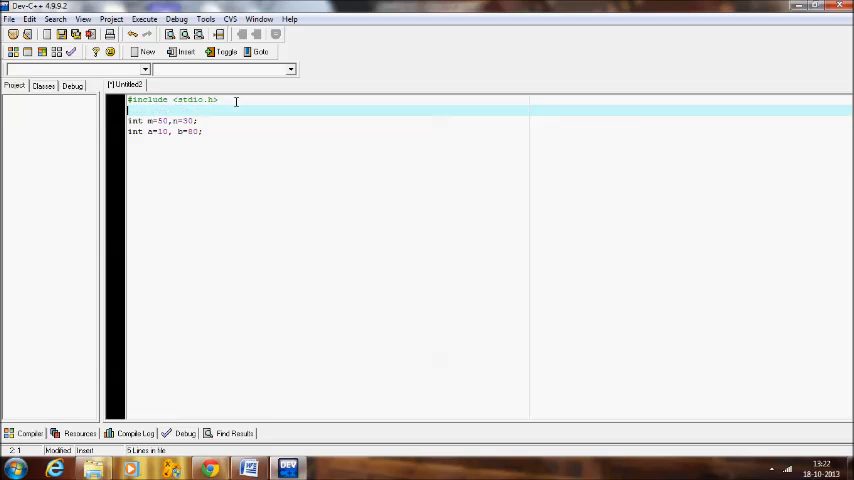
Declare the prototype void test(); right after the stdio.h include.
text(void)
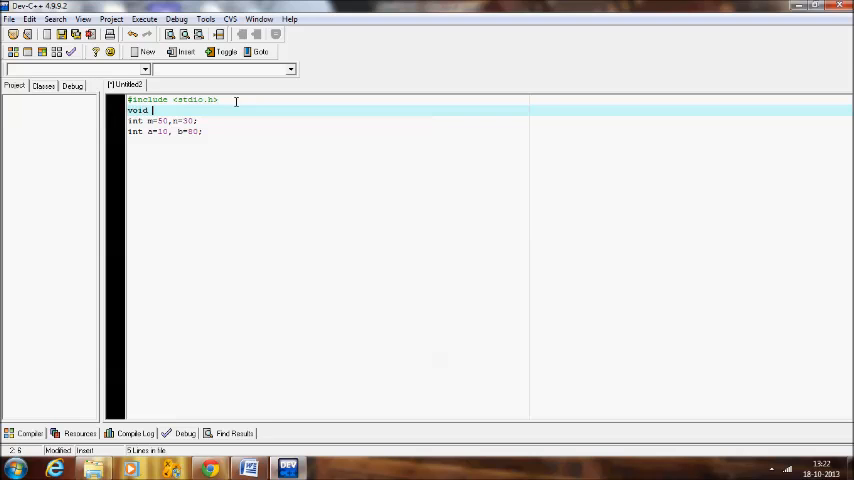
text(test)
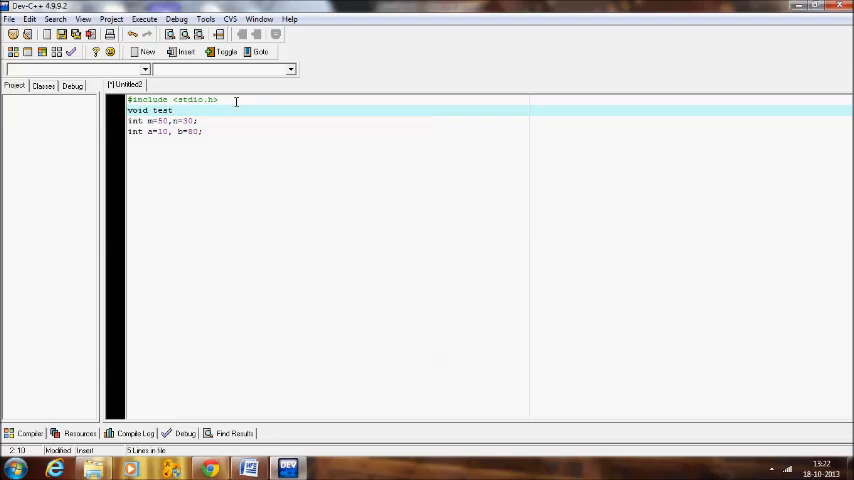
text(();)
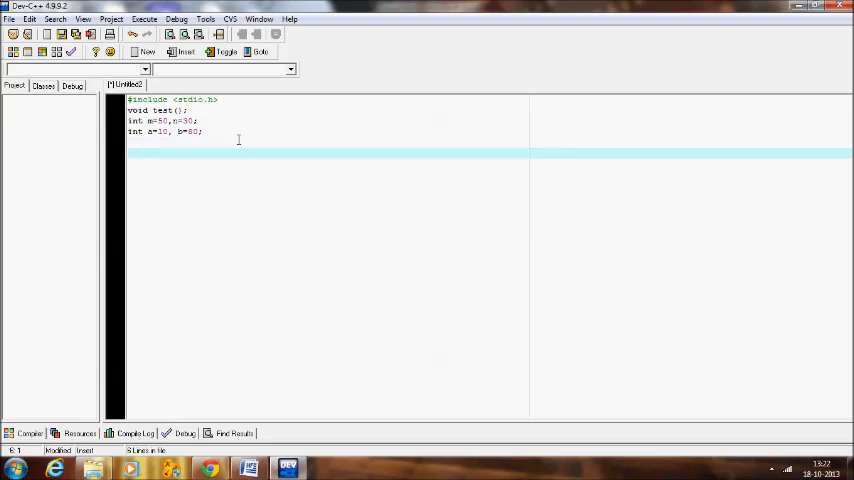
Start main() with a printf whose format string begins "\n the values are:".
text(main)
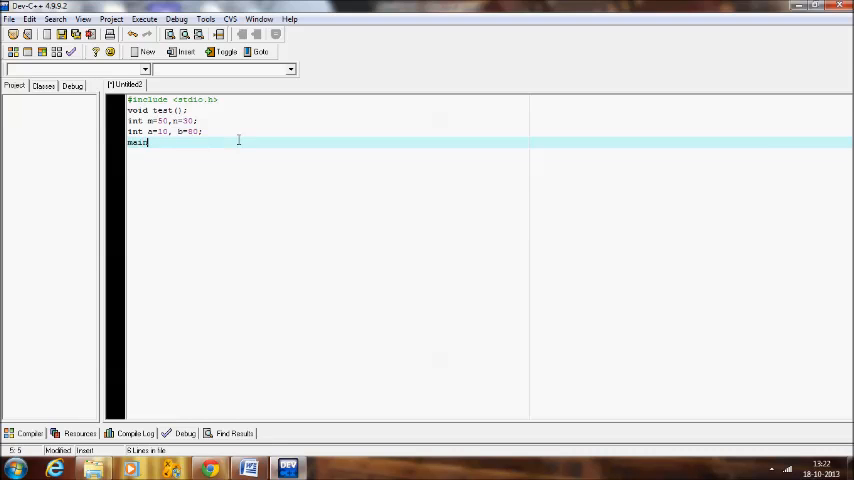
text(())
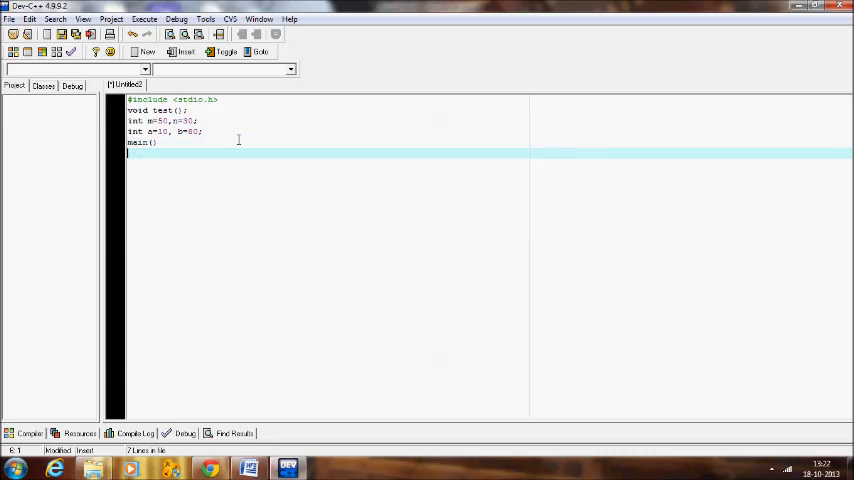
text({)
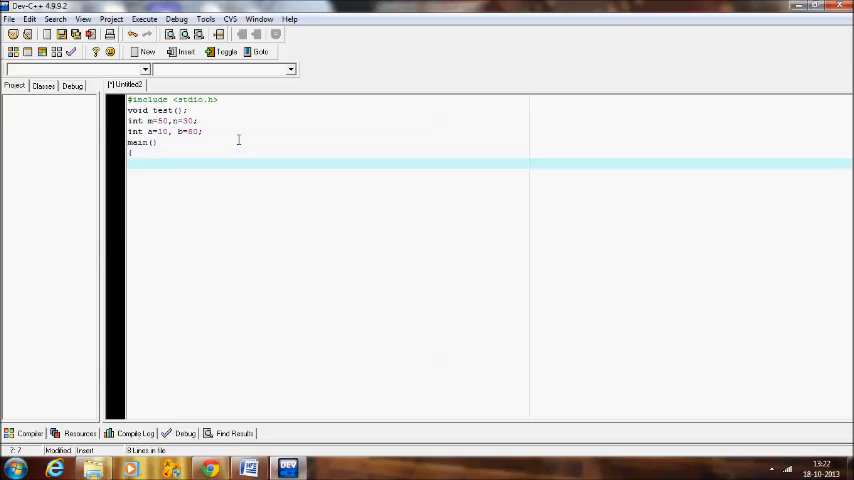
text(pr=)
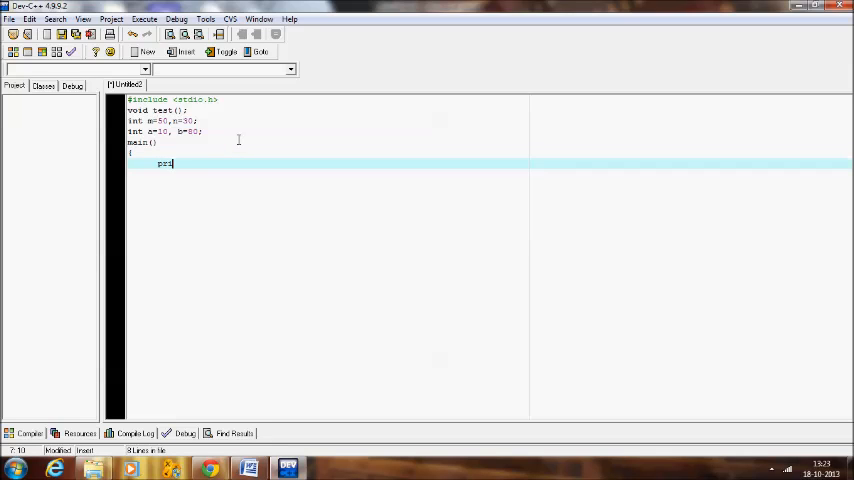
text(ntf()
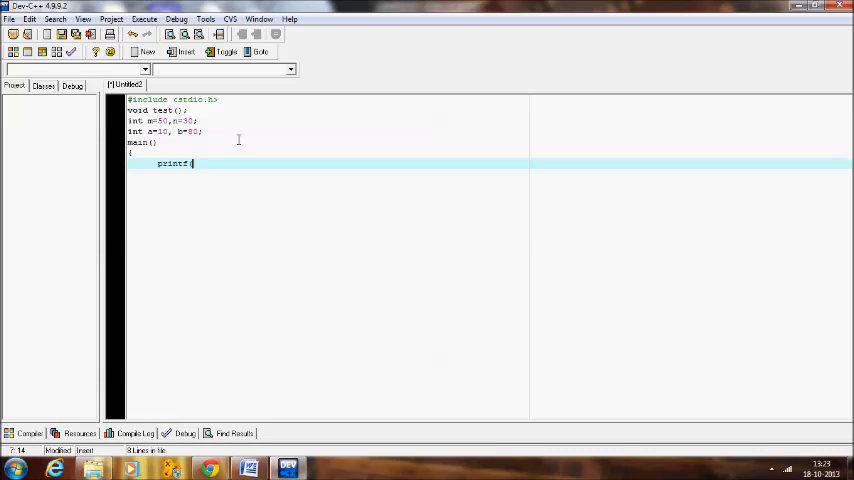
text((\n t)
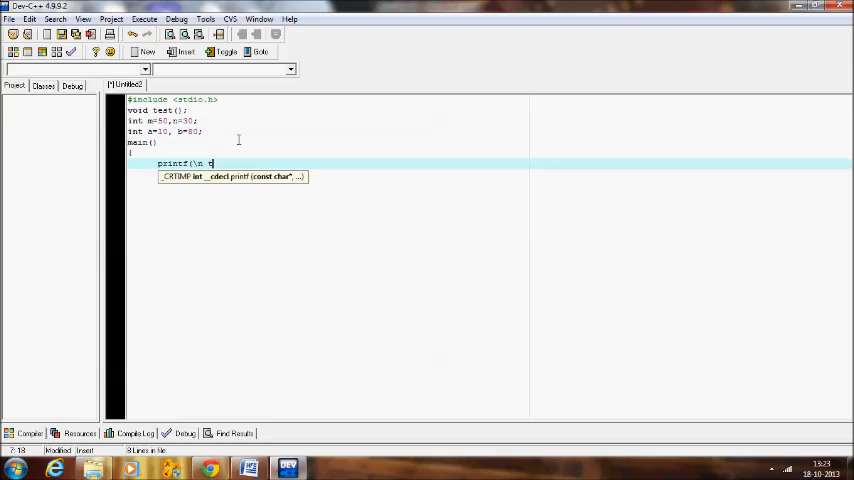
text(he values a)
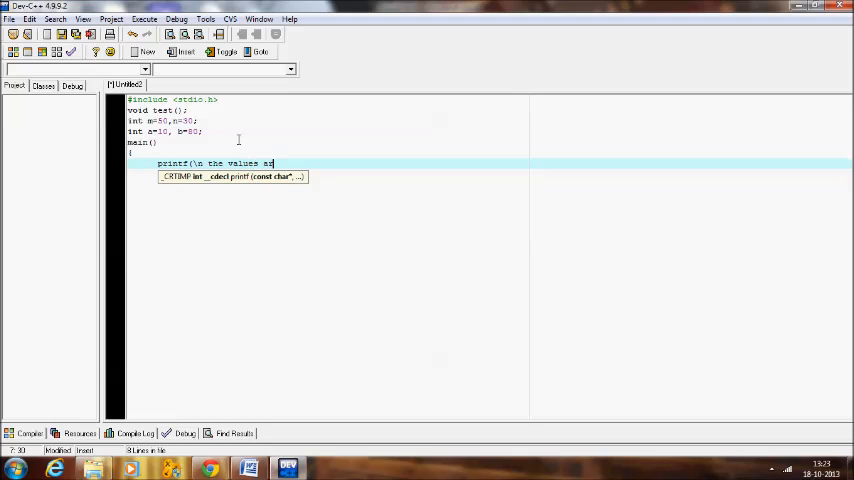
text(re:)
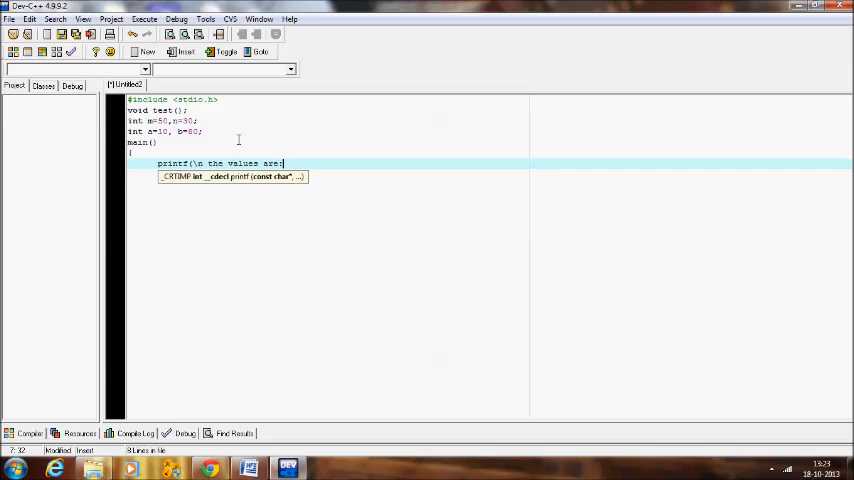
Complete the printf with m=%d n=%d and a=%d b=%d and the arguments m,n,a,b.
text(m)
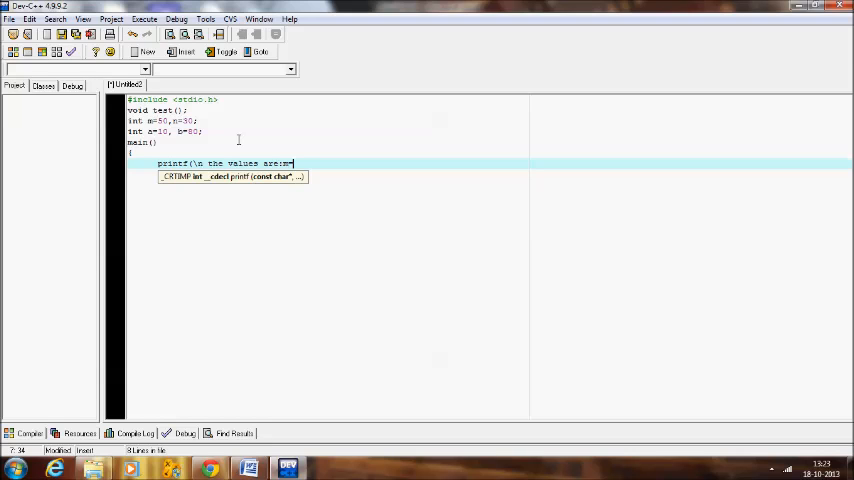
text(=%d)
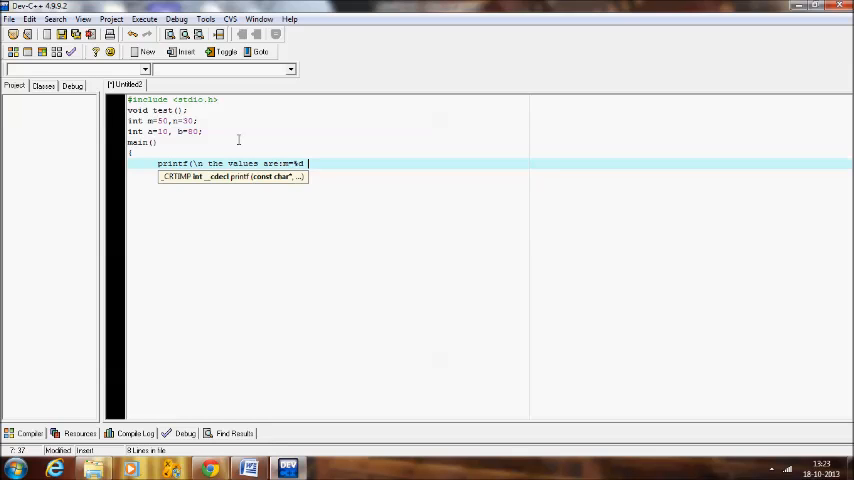
text(n=)
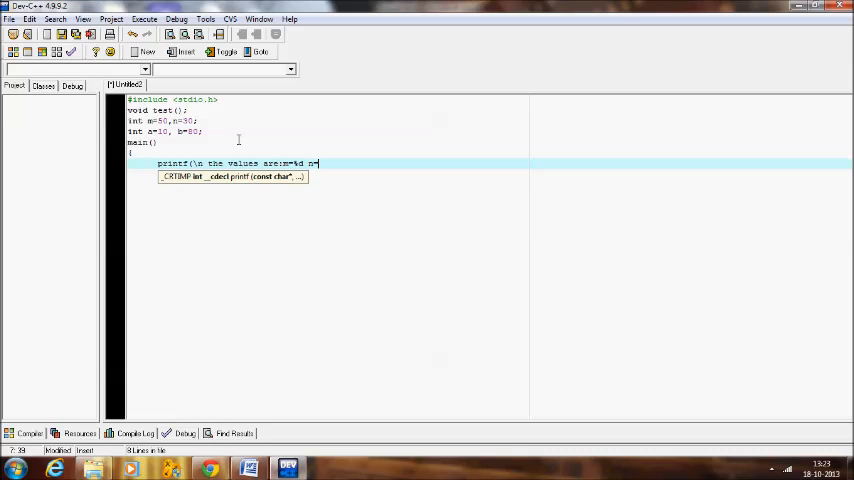
text(n=%d)
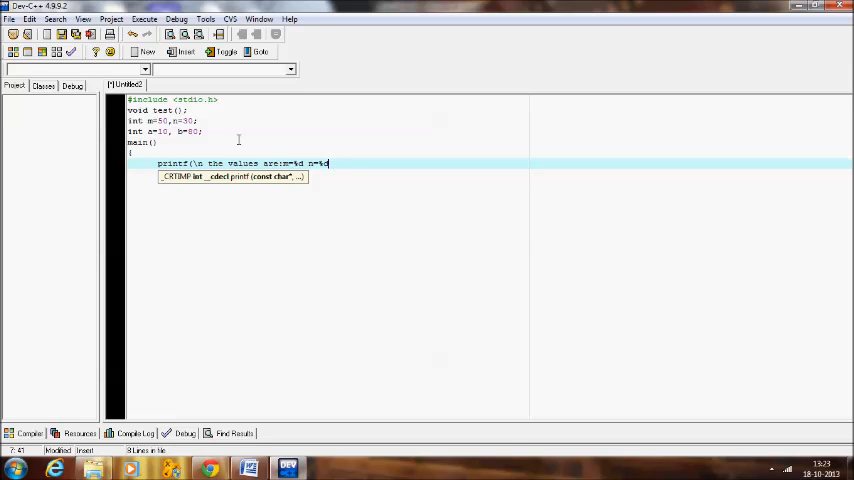
text(and)
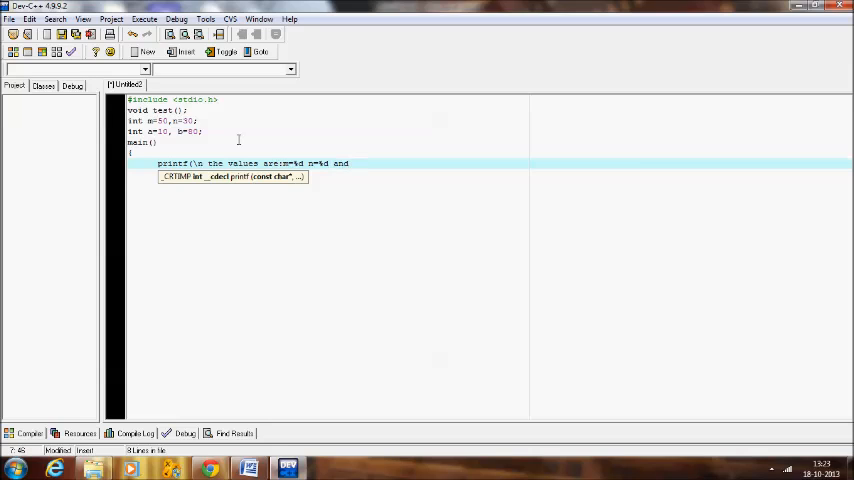
text(a)
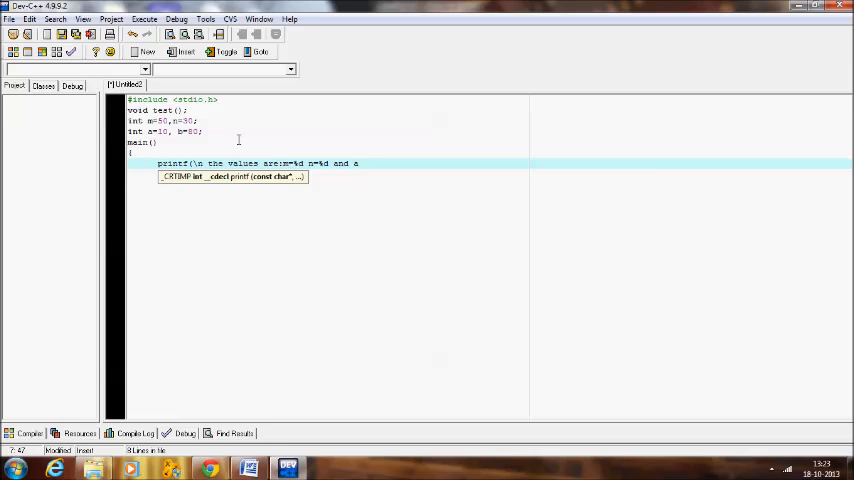
text(%d b=)
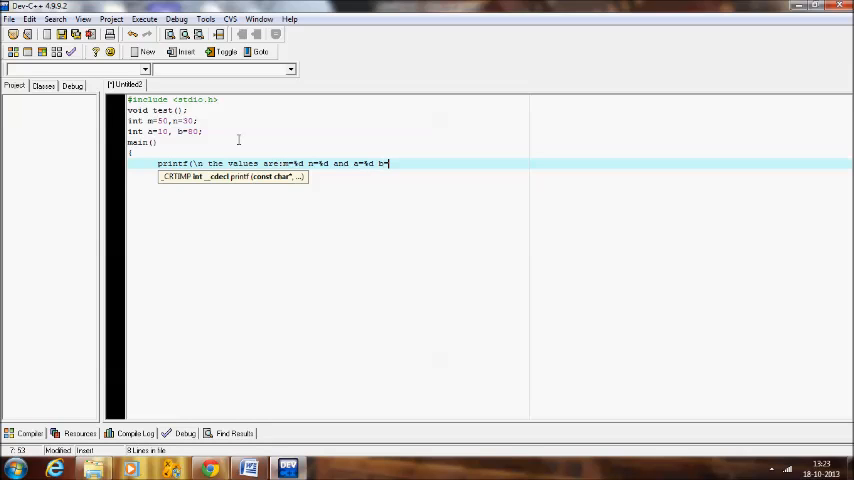
text(%d)
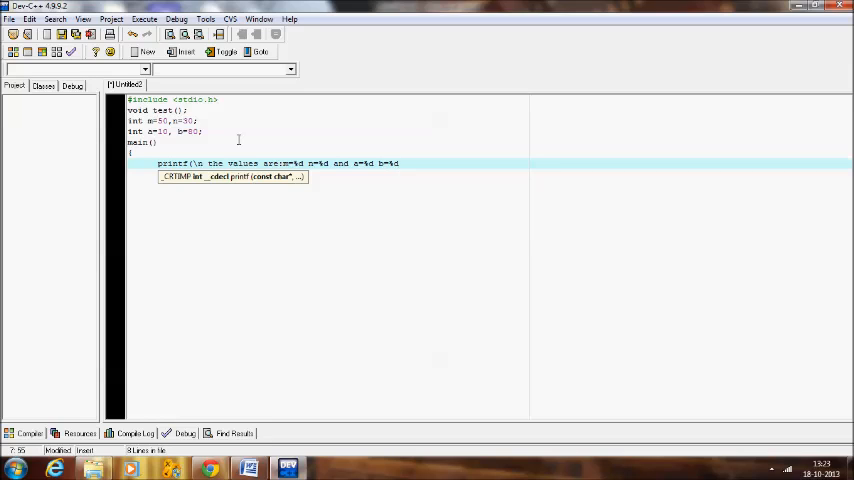
text(,m)
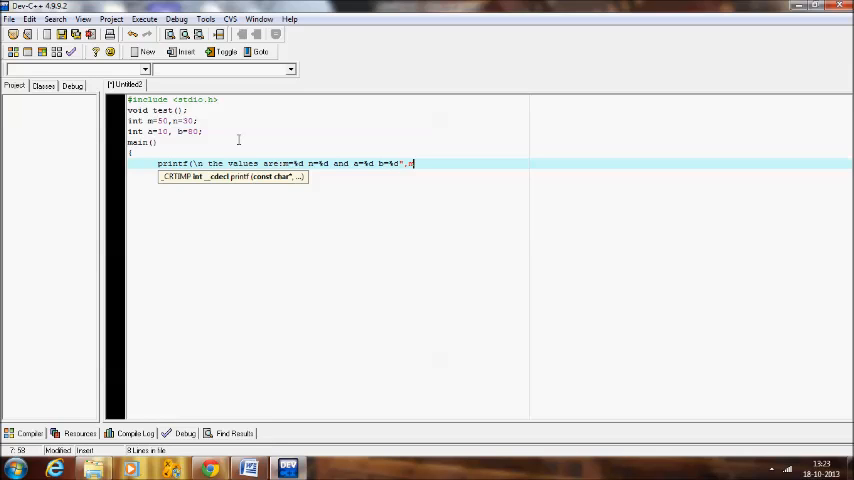
text(,m,n,a)
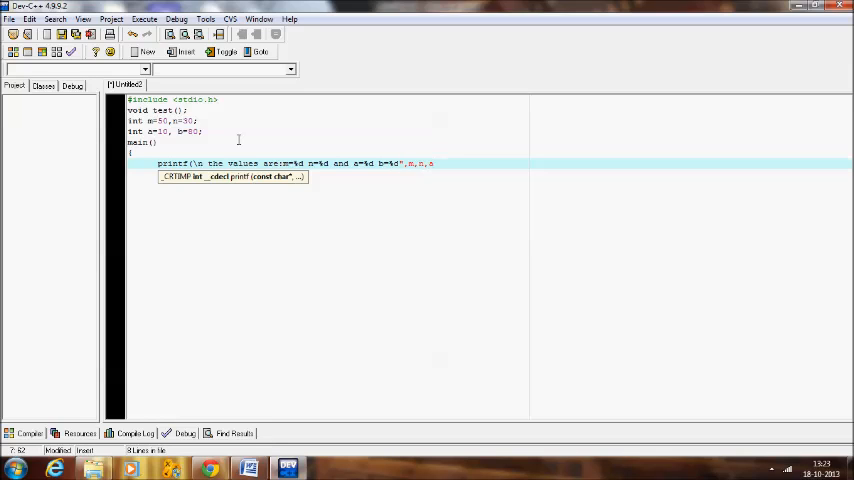
text(,b);)
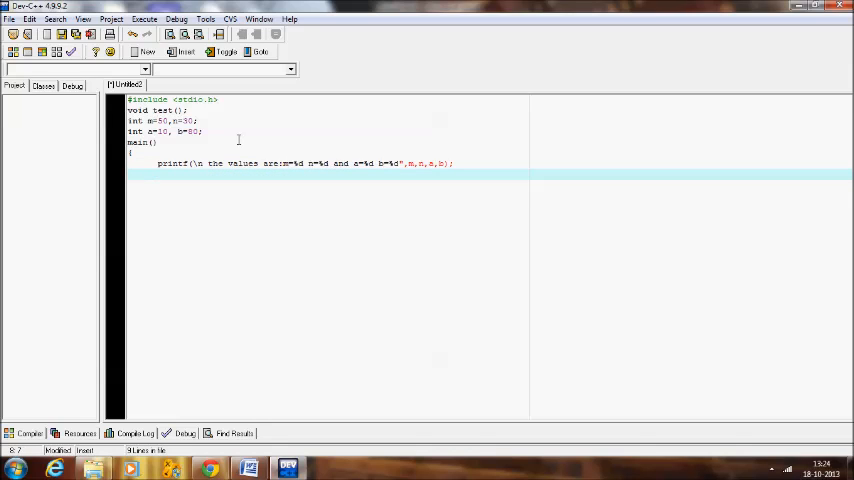
Call test(); from main and define void test() printing m, n, a, b then getch().
text(test)
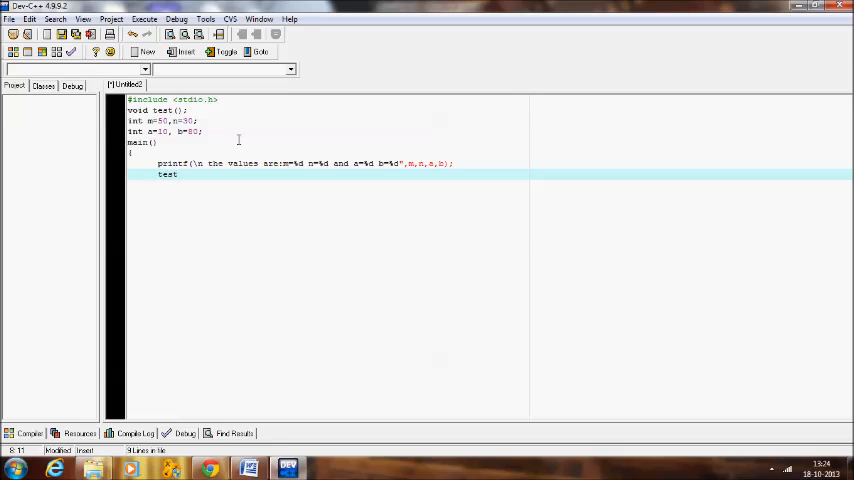
text(();)
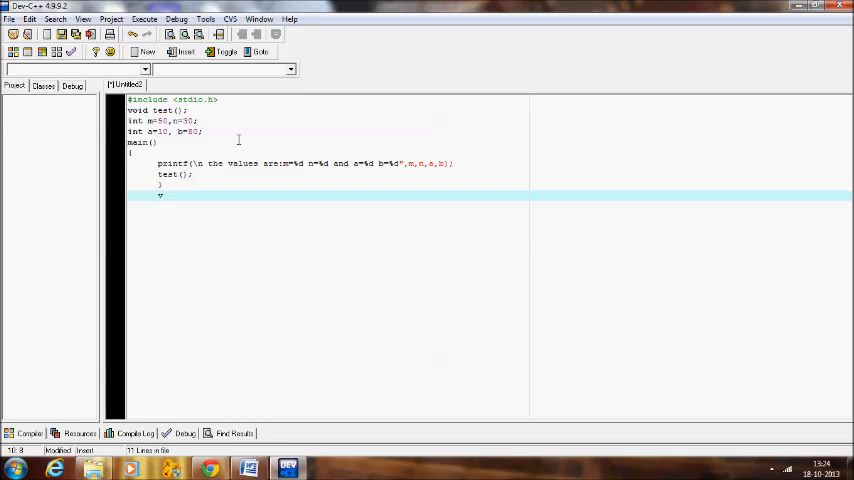
text(void t)
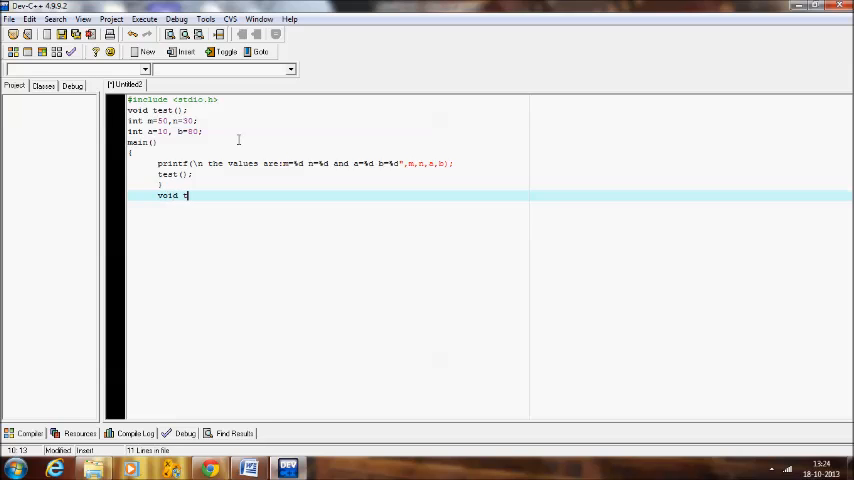
text(est()
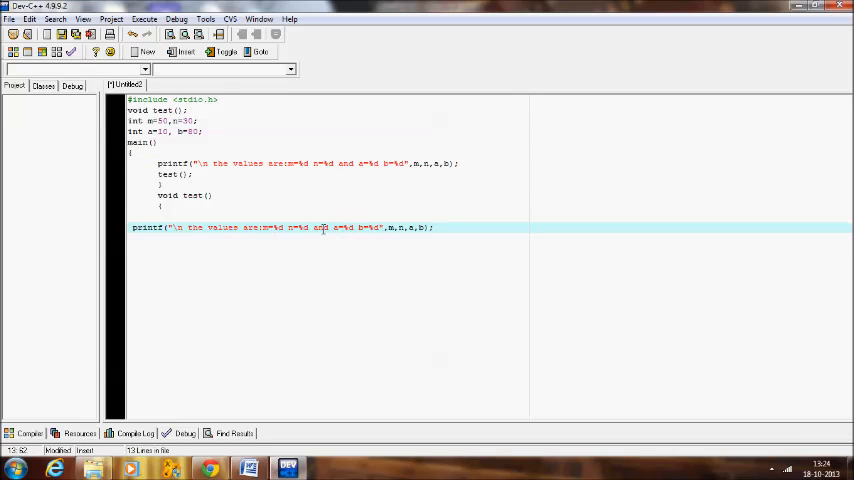
mouse_move(452, 236)
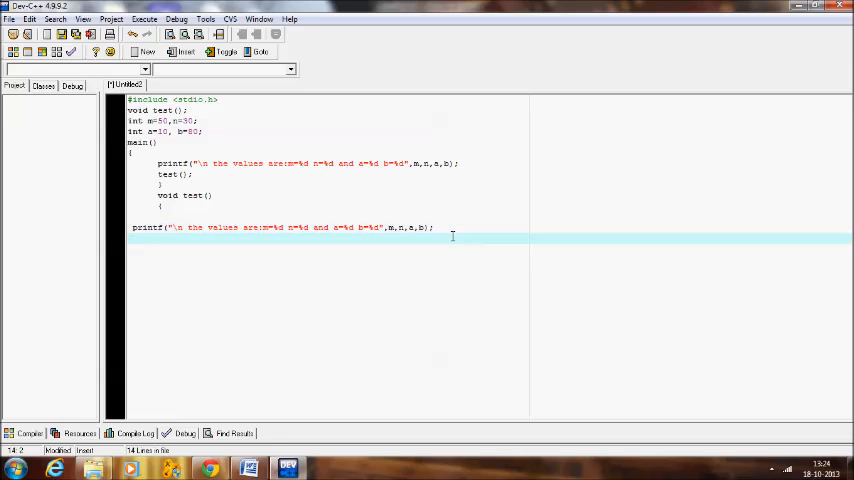
text(ve)
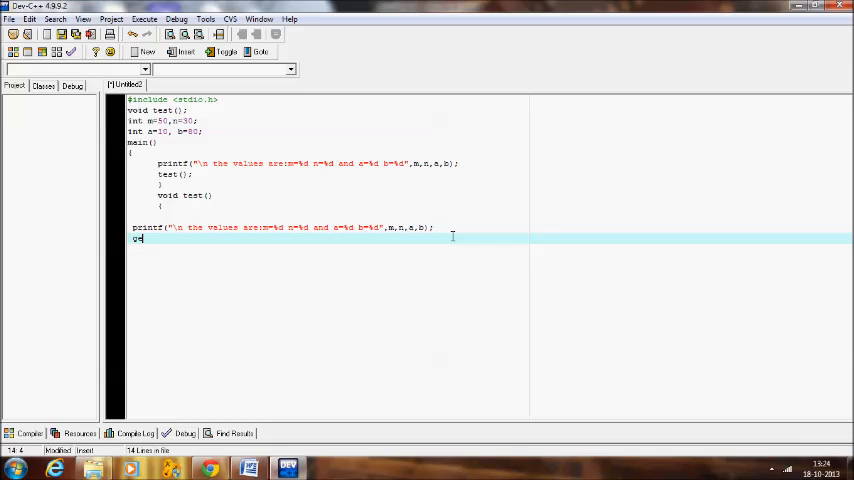
text(getch();)
text(printf()
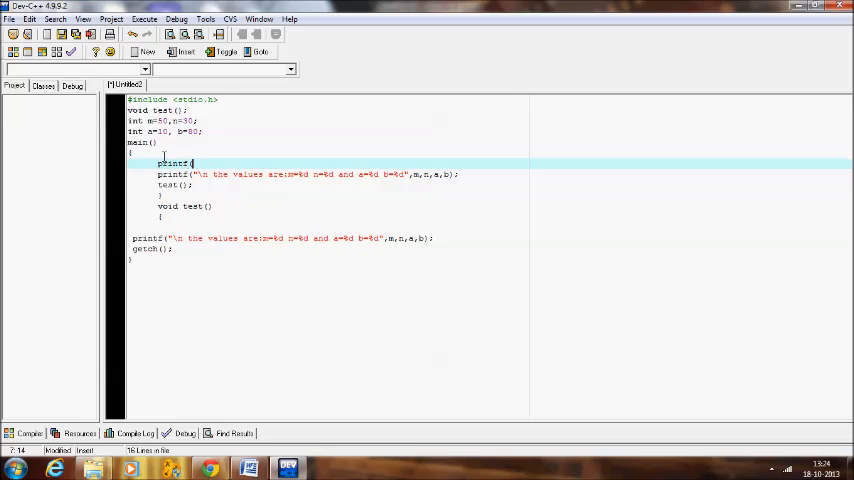
Add printf("the variables are accessed from the main function") in main and a matching line in test().
text("the vari)
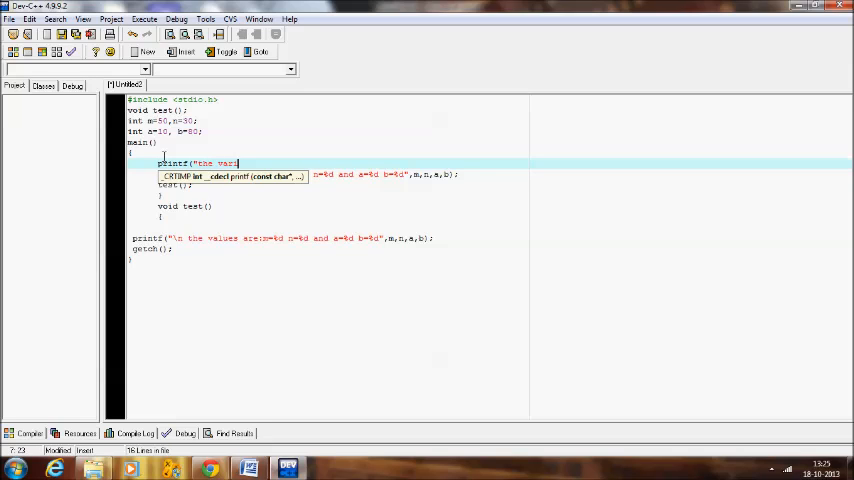
text(abl)
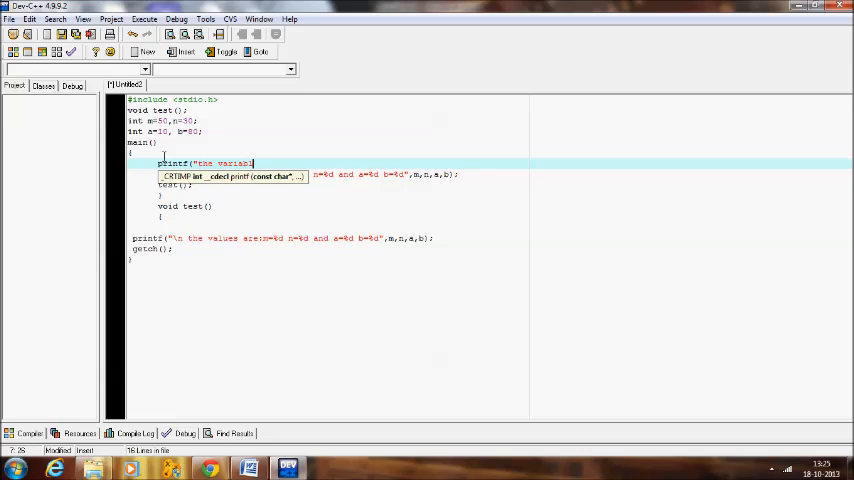
text(es are)
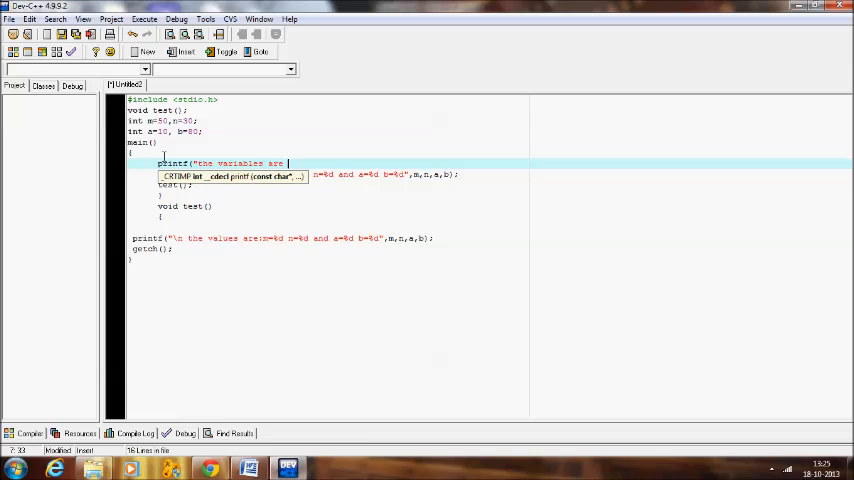
text(acces)
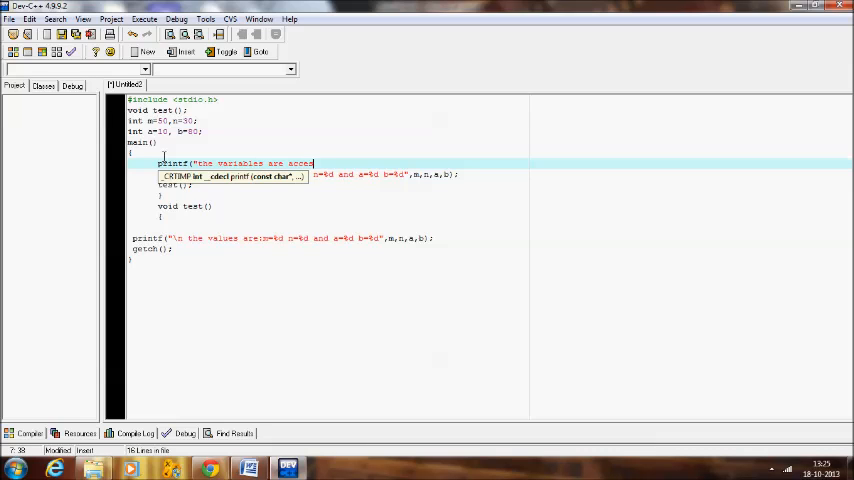
text(from the)
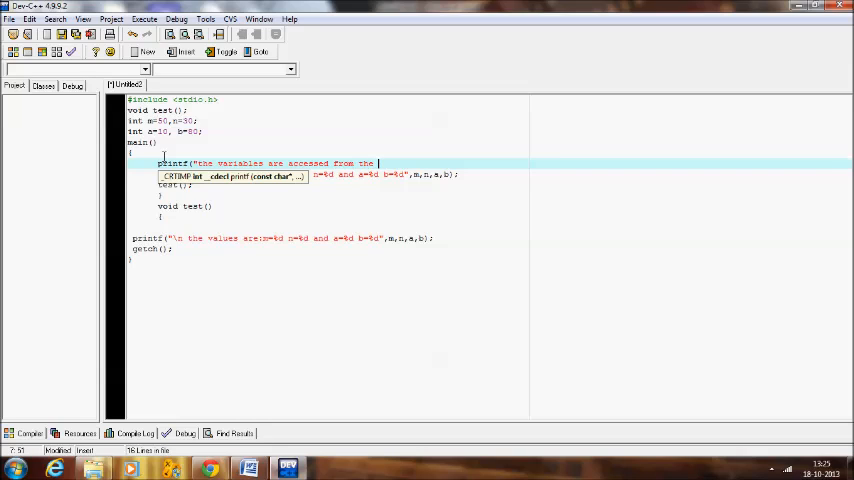
text(main function)
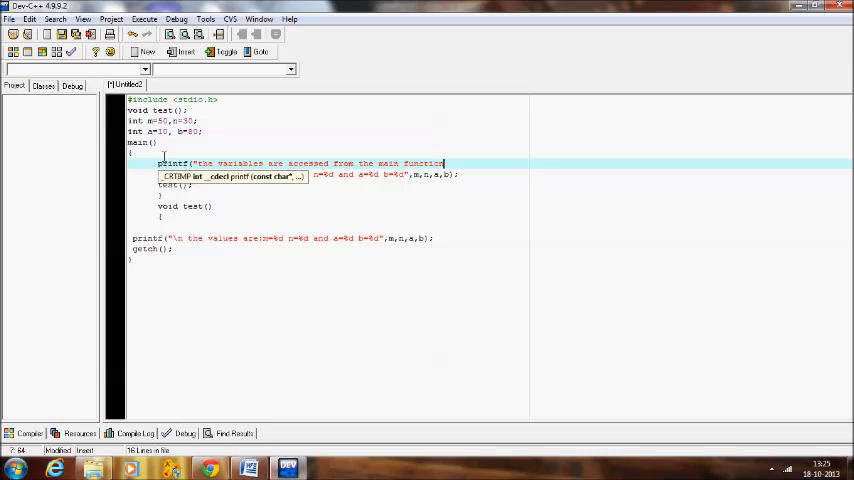
text(");)
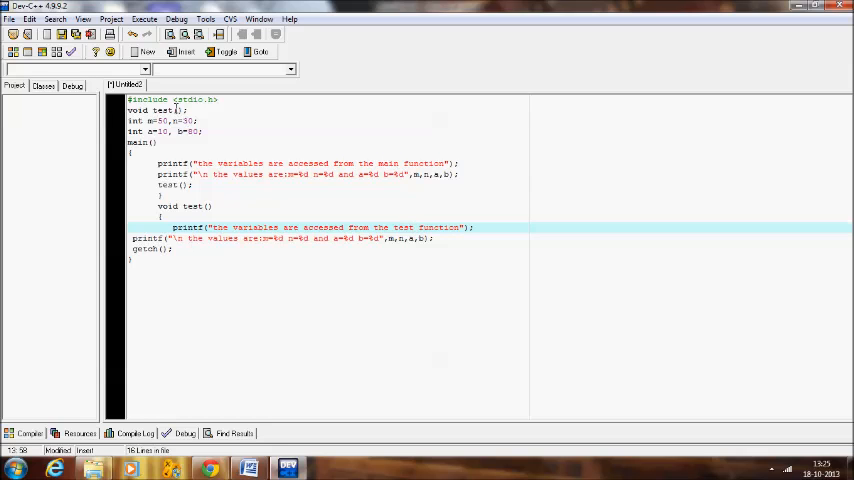
Compile via Execute > Compile, saving the source as glo.c, with 0 errors and 0 warnings.
click(144, 20)
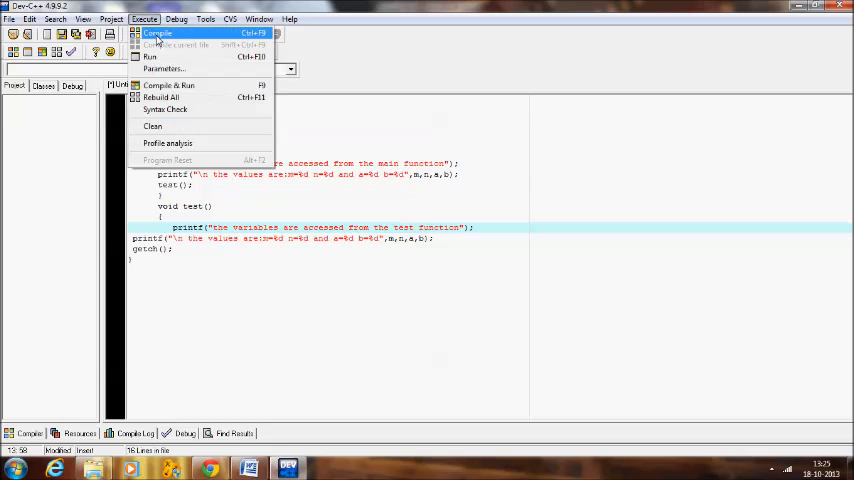
click(156, 32)
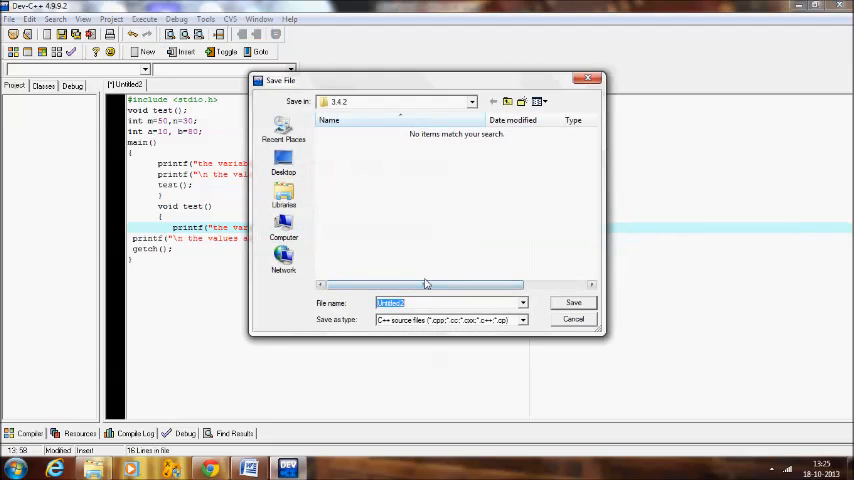
text(glo.c)
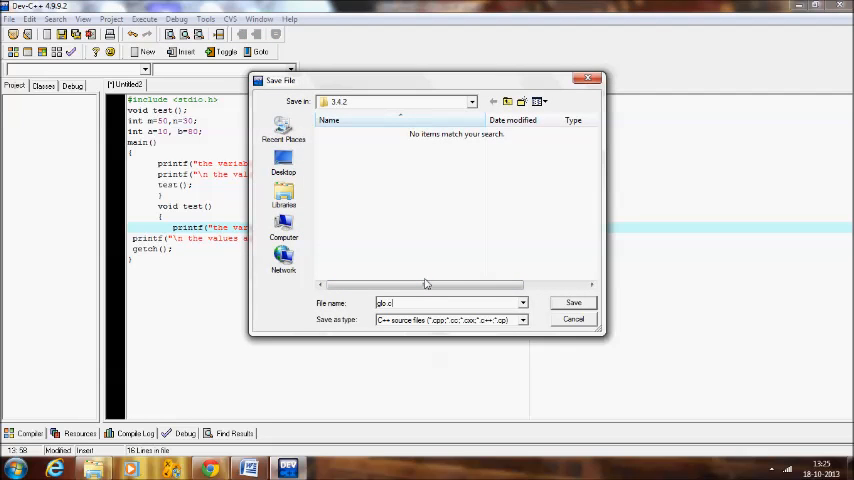
click(572, 302)
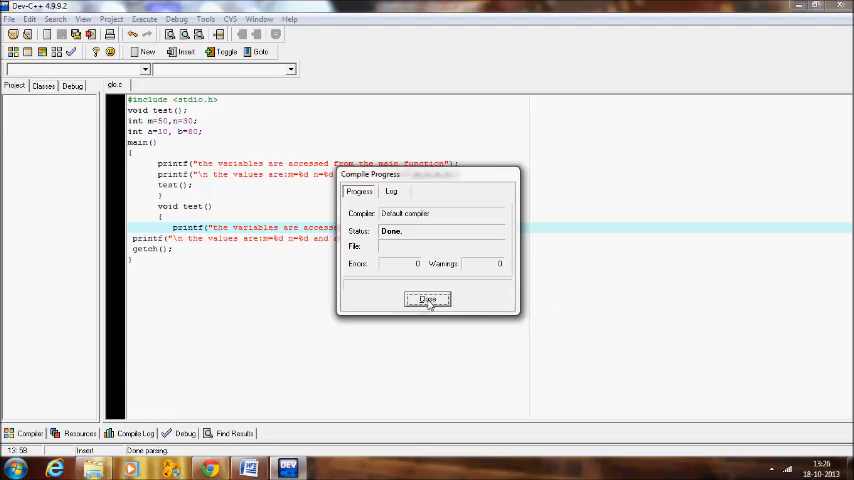
click(428, 300)
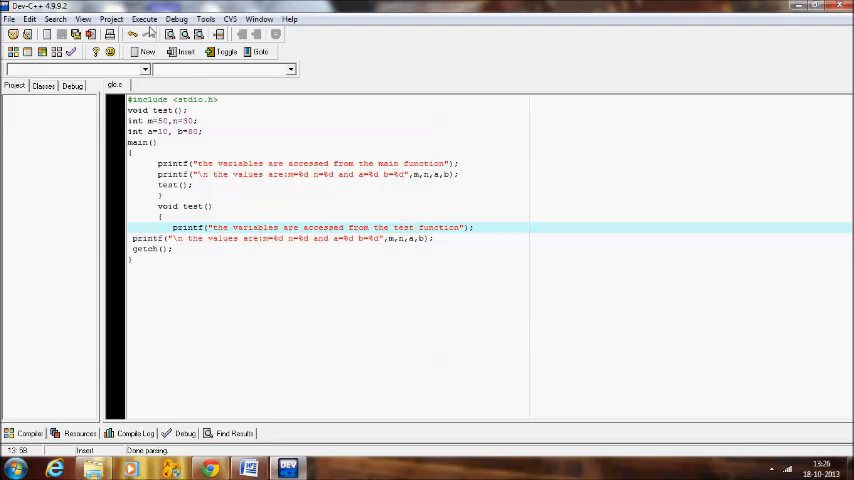
click(144, 20)
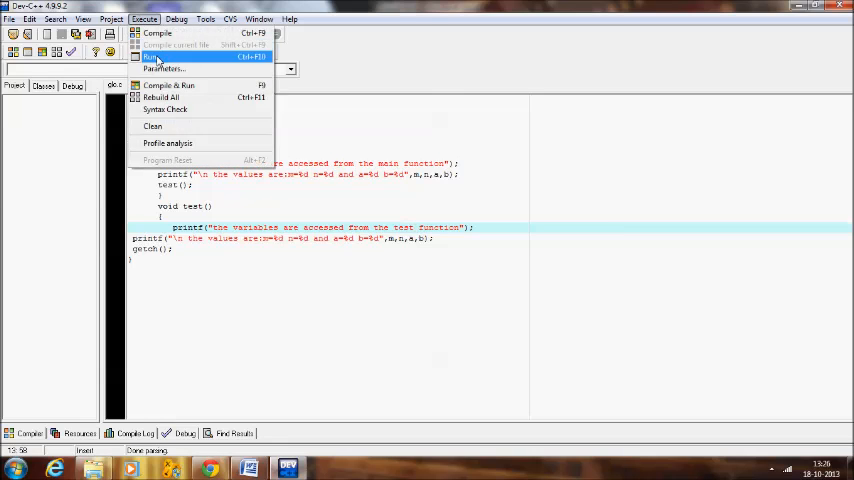
click(152, 56)
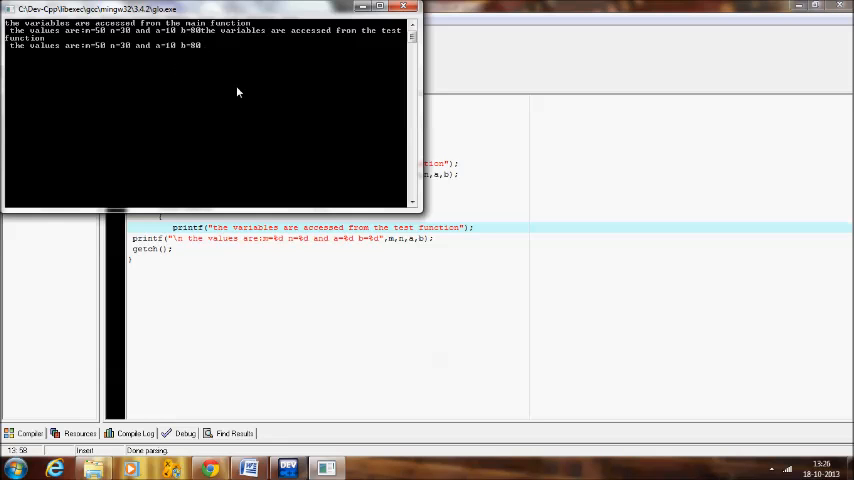
mouse_move(22, 36)
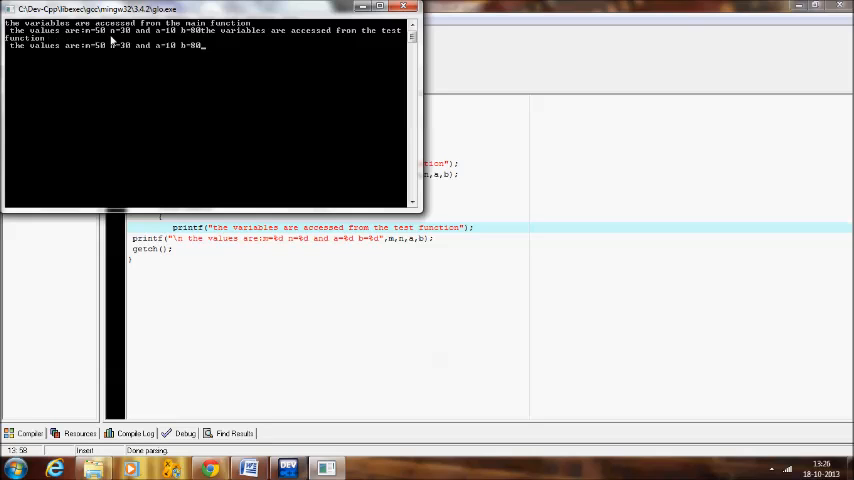
mouse_move(124, 38)
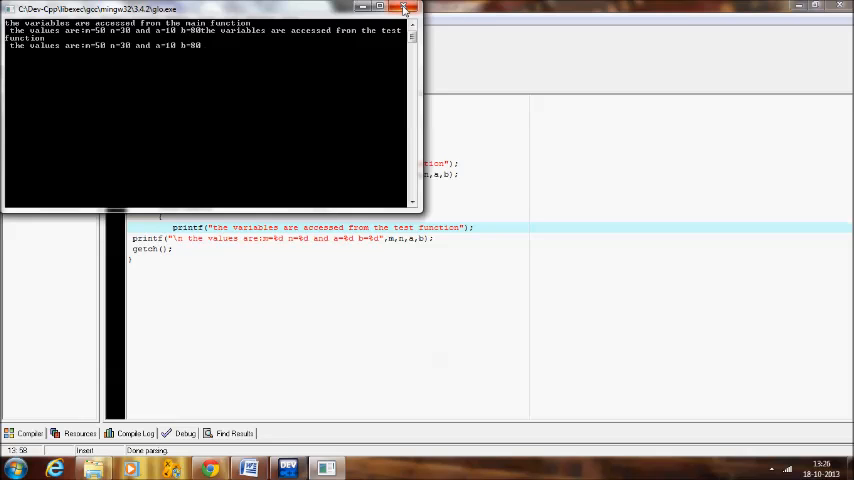
click(406, 8)
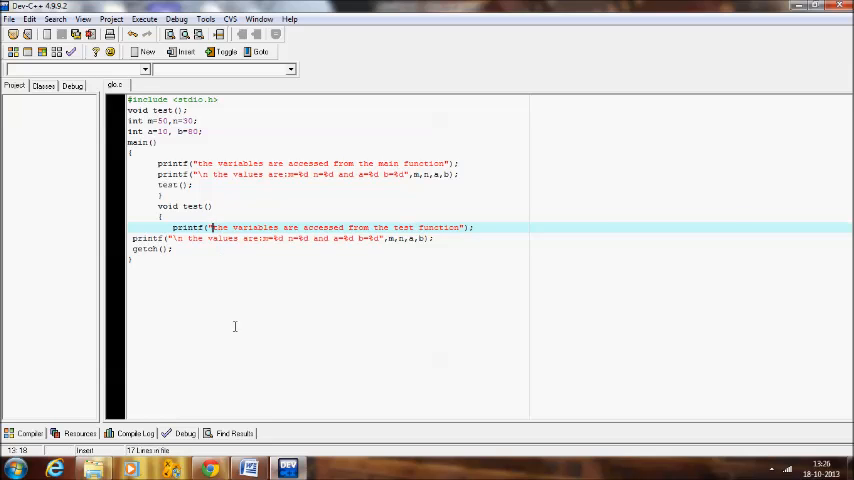
text(\n)
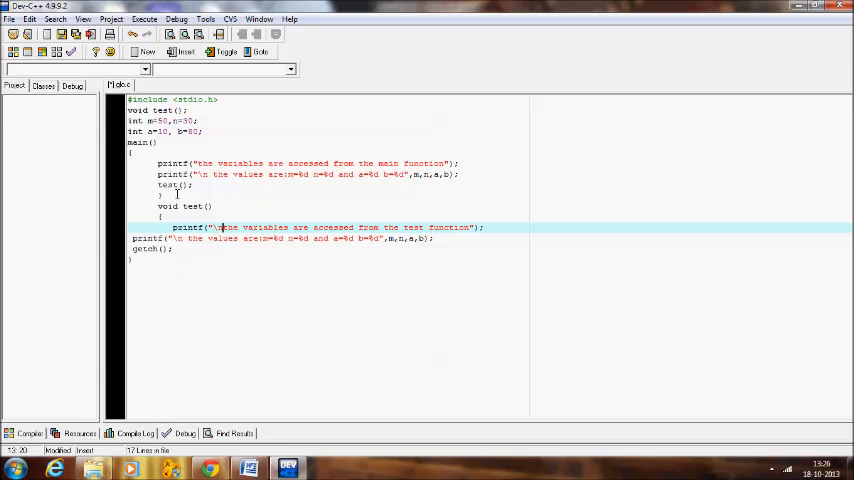